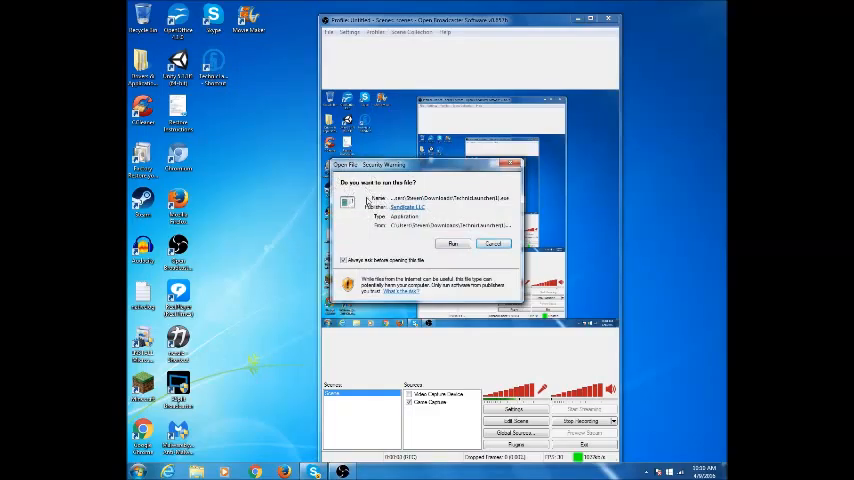
# Allow the downloaded Technic Launcher to run from the security warning.
pyautogui.click(454, 244)
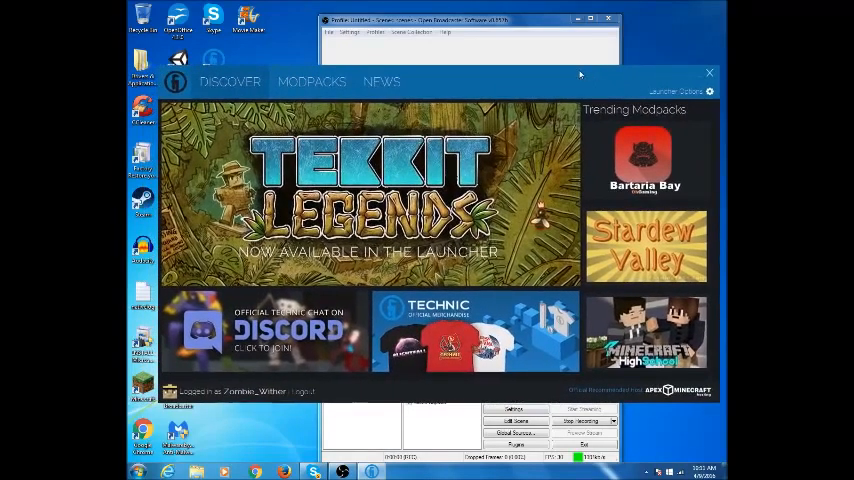
# Switch to the Modpacks page listing Star Wars Minecraft Edition.
pyautogui.click(312, 80)
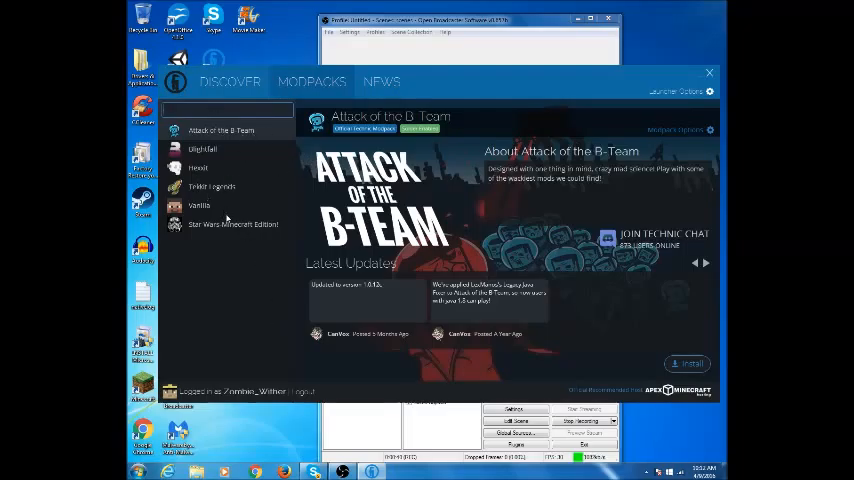
# Select Star Wars Minecraft Edition in the sidebar, after briefly viewing Attack of the B-Team.
pyautogui.click(234, 224)
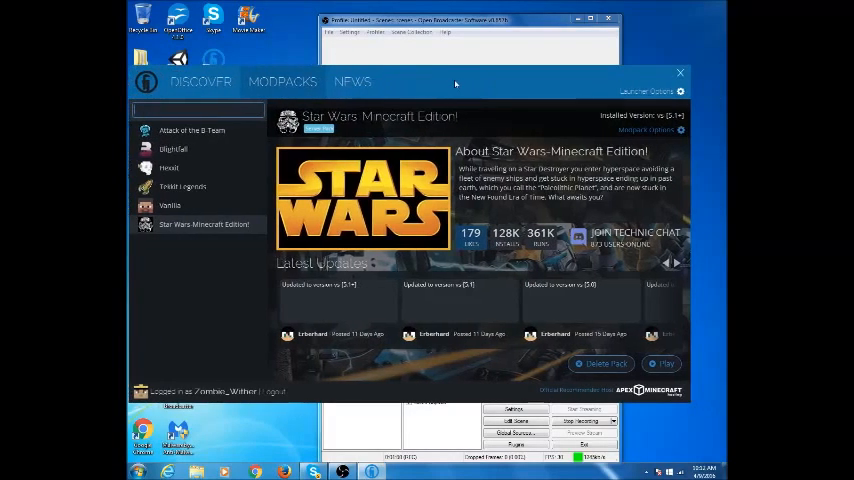
pyautogui.moveTo(192, 130)
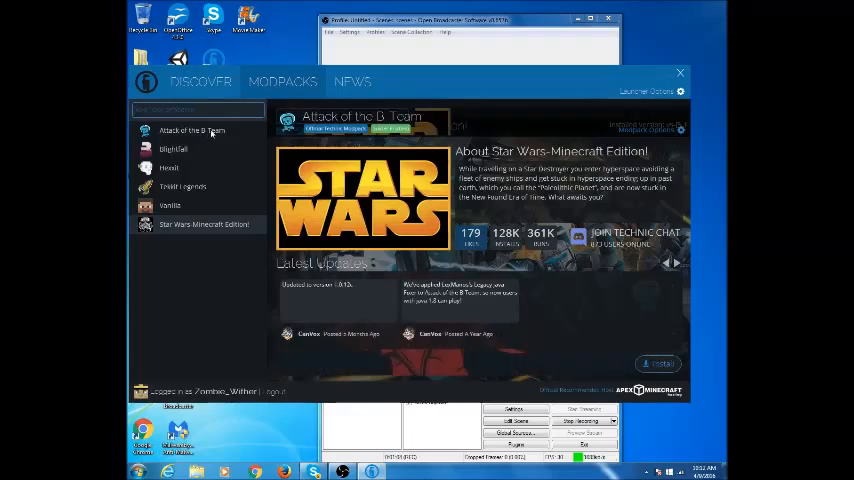
pyautogui.click(192, 130)
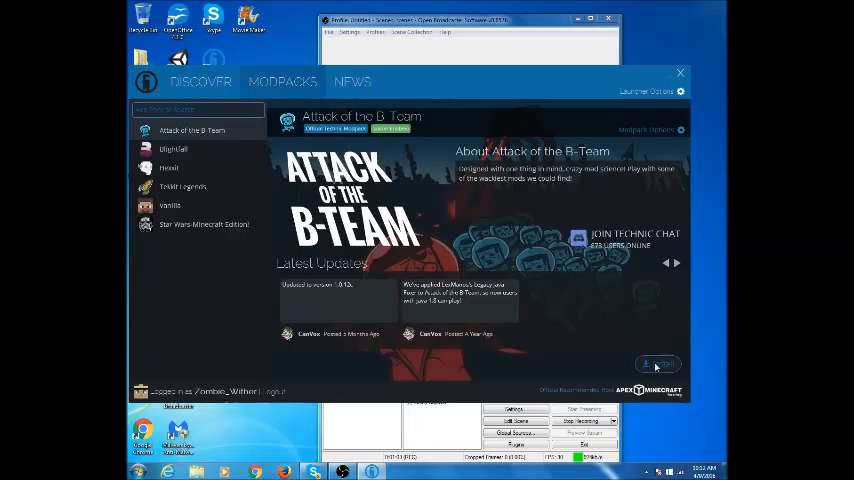
pyautogui.click(204, 224)
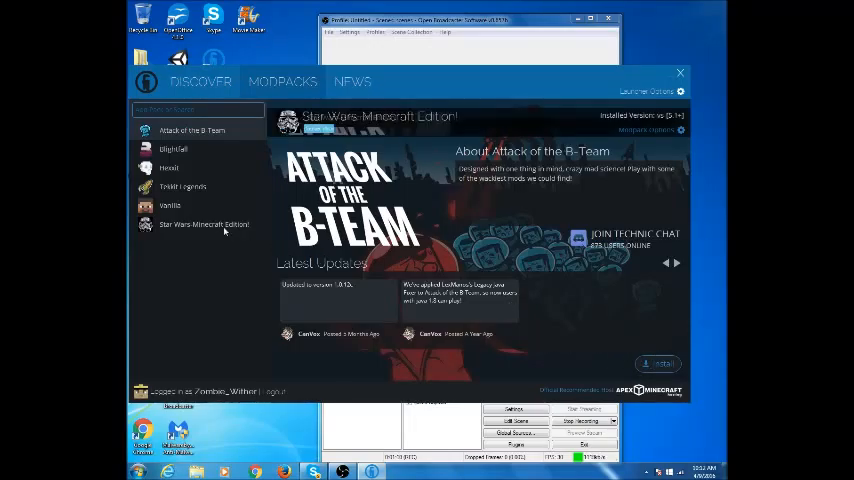
pyautogui.click(204, 224)
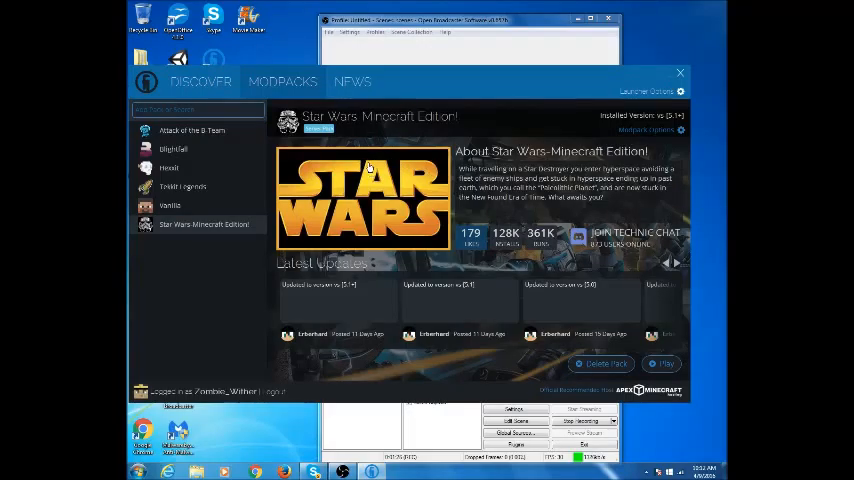
pyautogui.moveTo(536, 384)
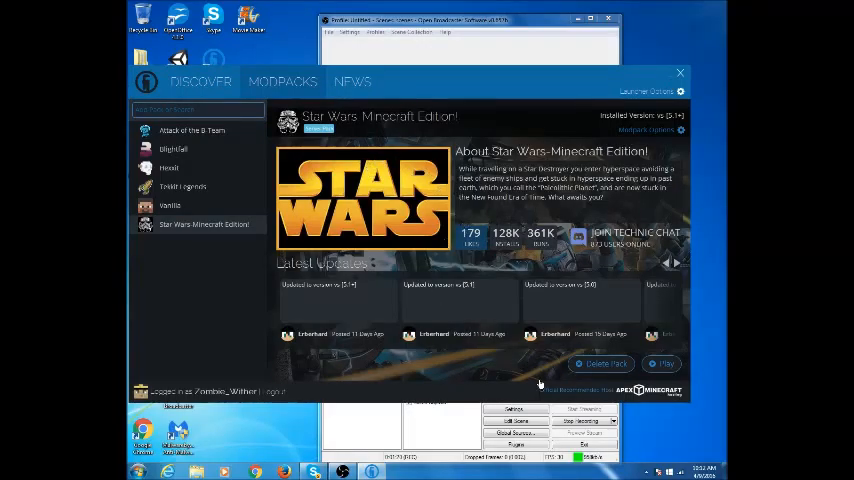